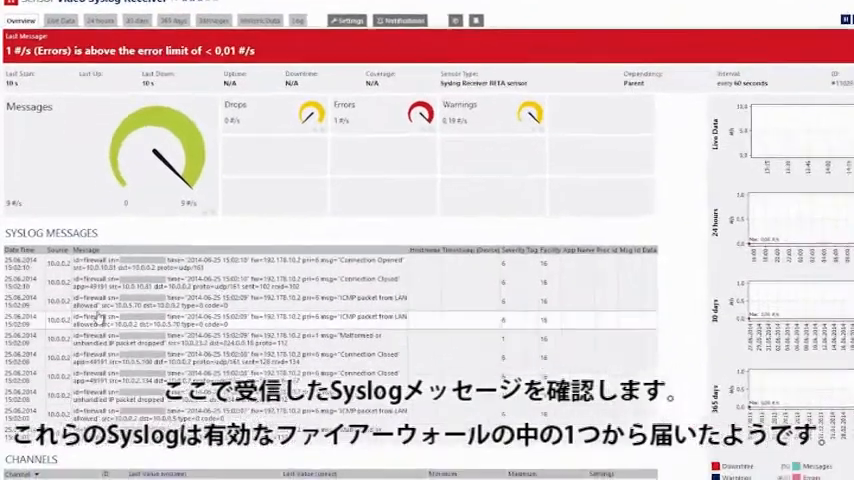
# Show the Video Syslog Receiver sensor's settings page with port 514 and severity-4 warning filters.
pyautogui.scroll(-3)
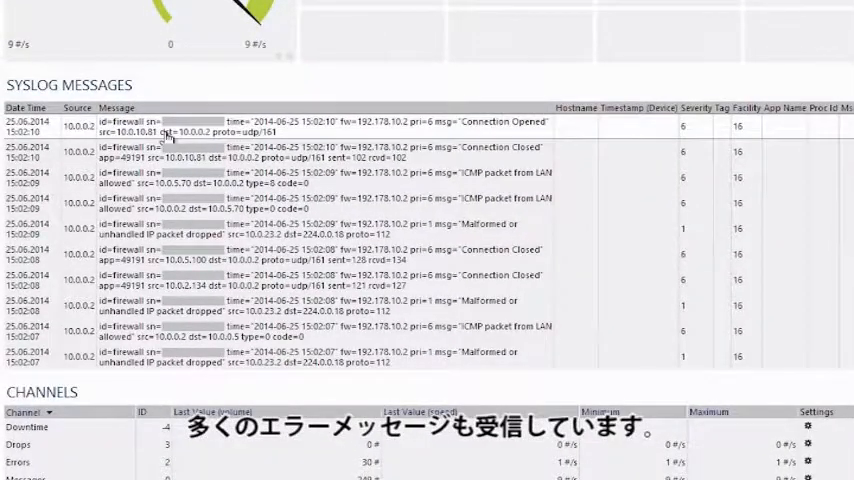
pyautogui.moveTo(700, 132)
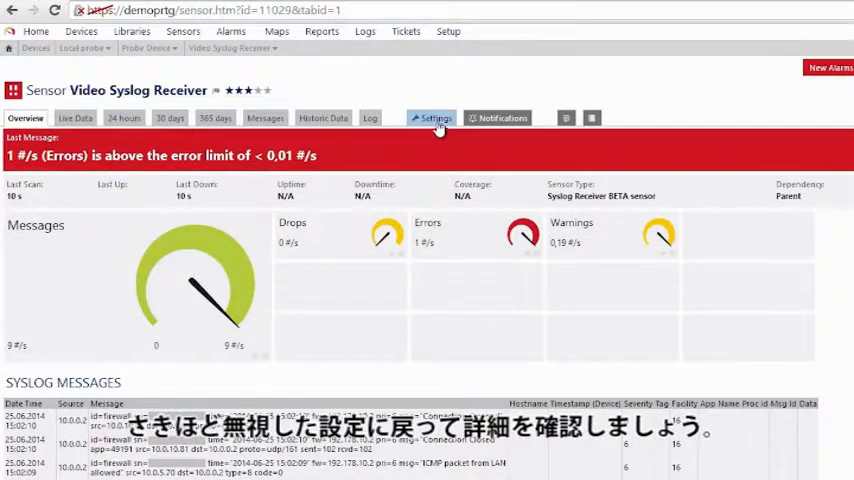
pyautogui.click(430, 116)
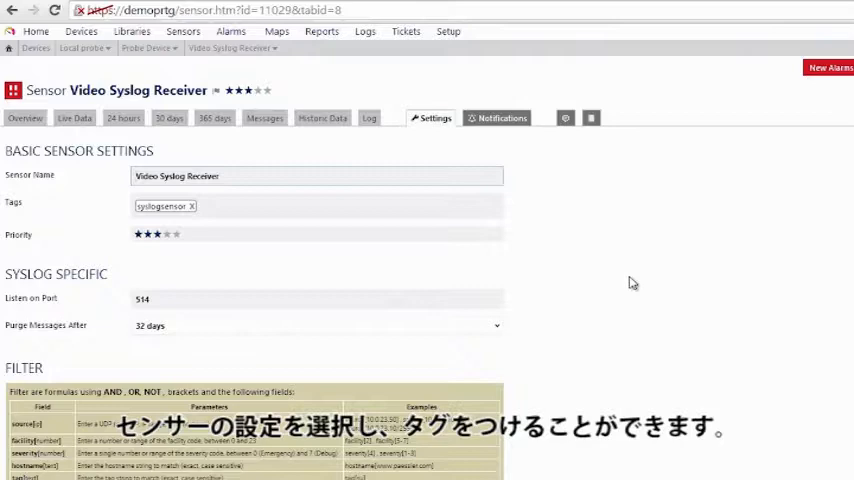
pyautogui.scroll(-3)
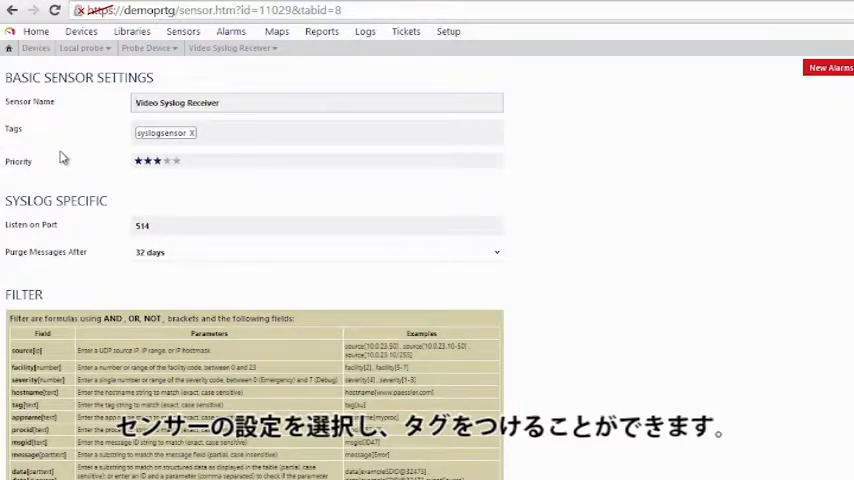
pyautogui.moveTo(92, 140)
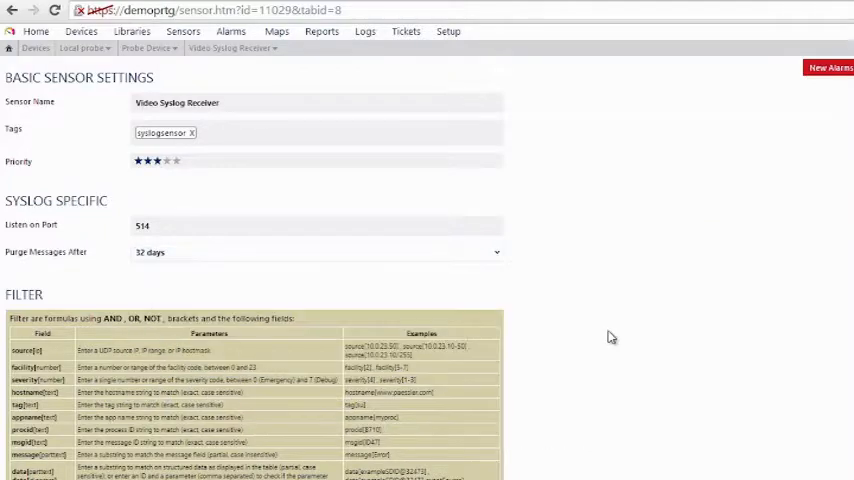
pyautogui.scroll(-3)
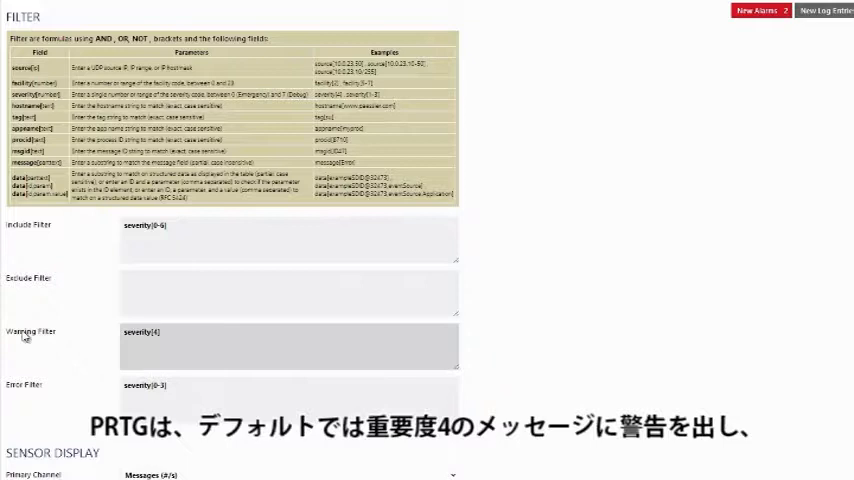
pyautogui.click(122, 332)
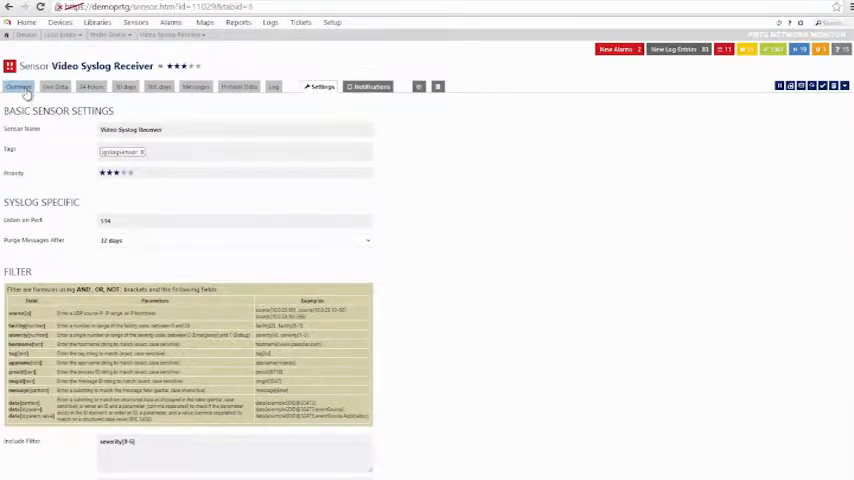
# Return to the Video Syslog Receiver overview listing received messages in the error state.
pyautogui.click(24, 88)
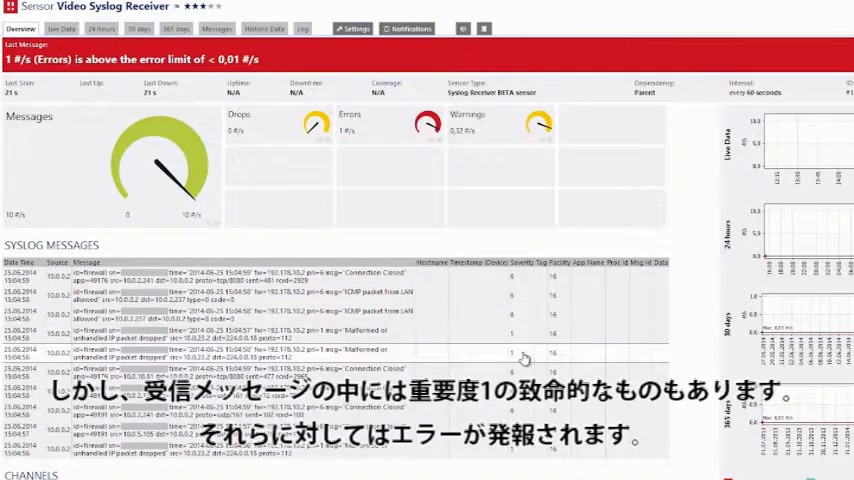
pyautogui.moveTo(296, 48)
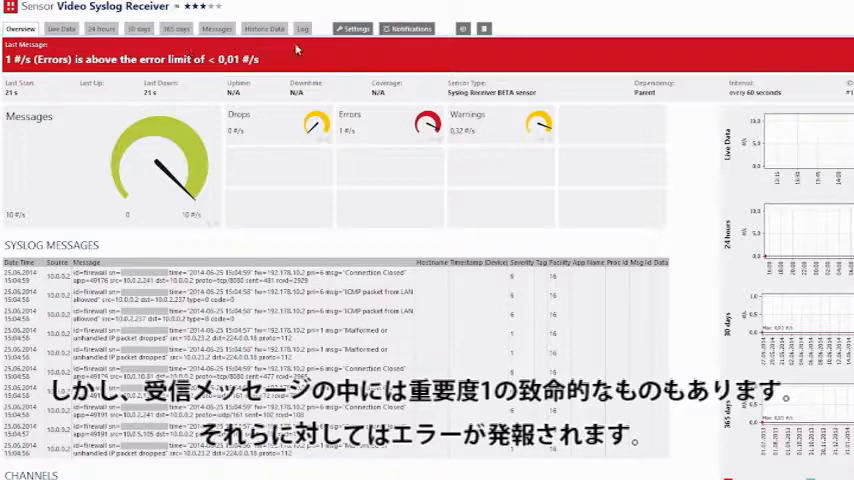